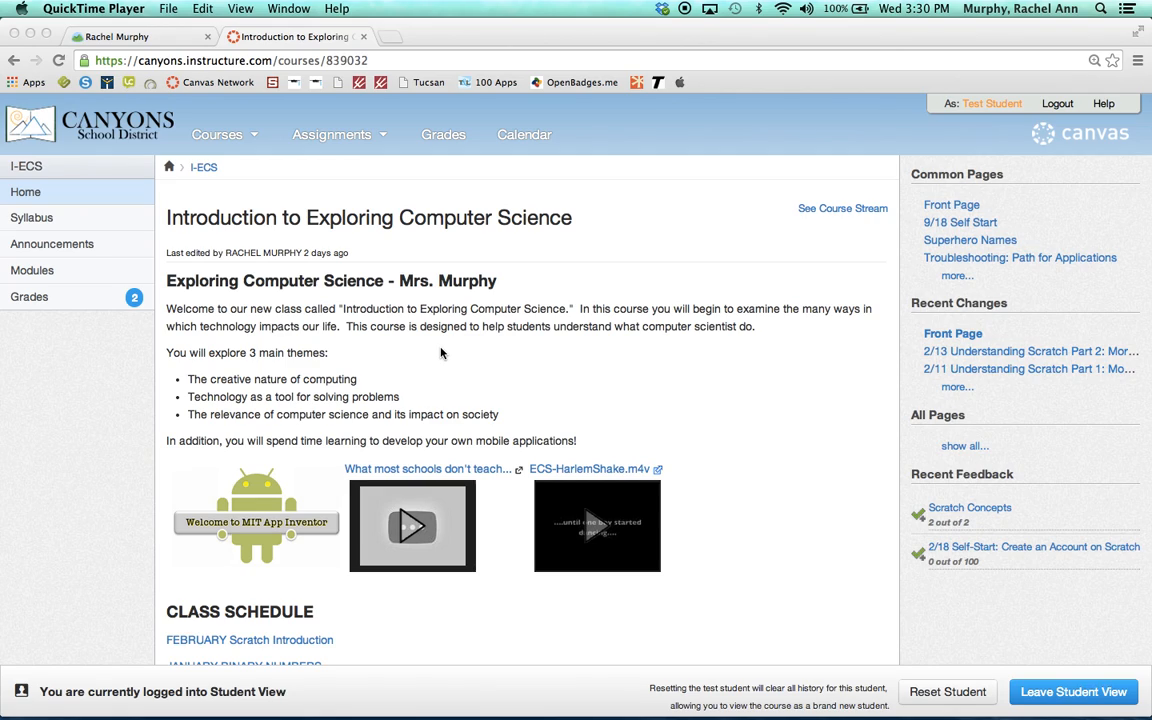
pyautogui.moveTo(216, 140)
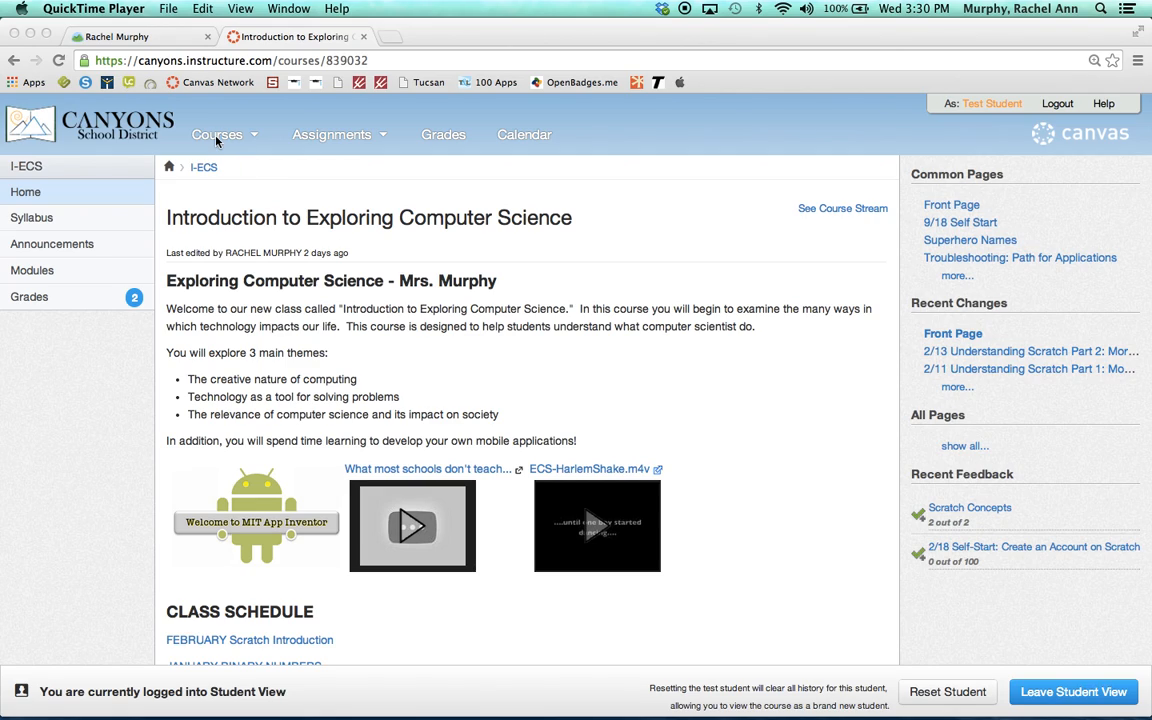
# Enter the Introduction to Exploring Computer Science course from the courses list.
pyautogui.click(216, 134)
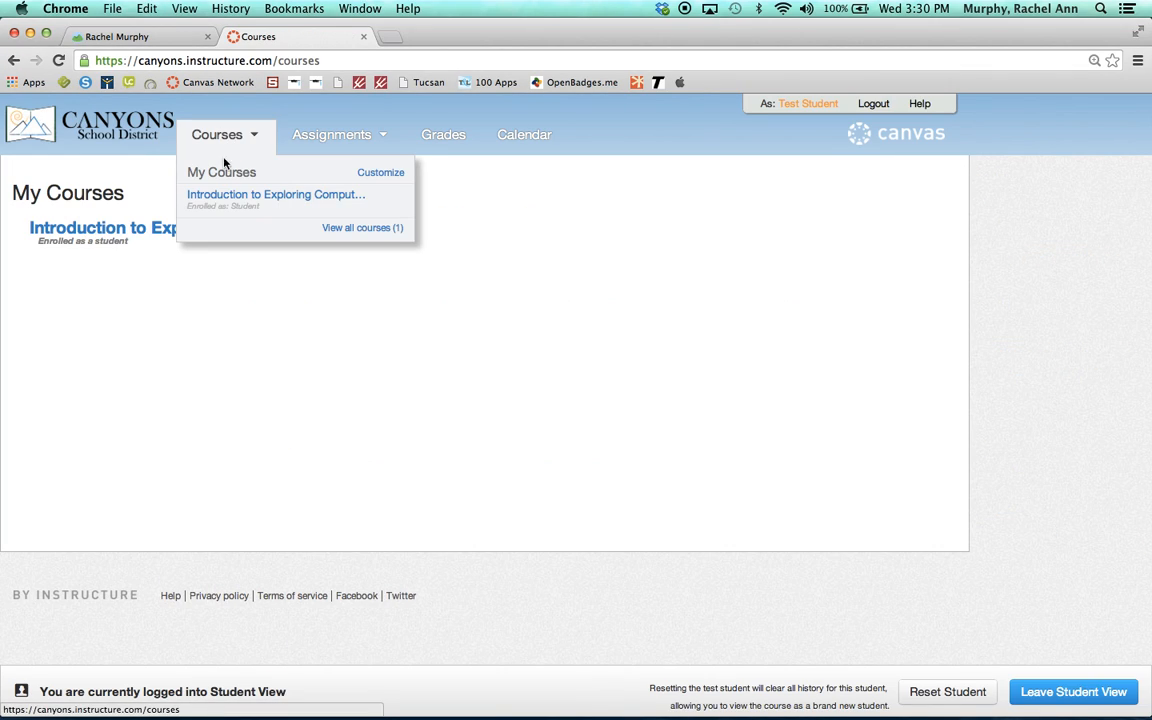
pyautogui.click(276, 194)
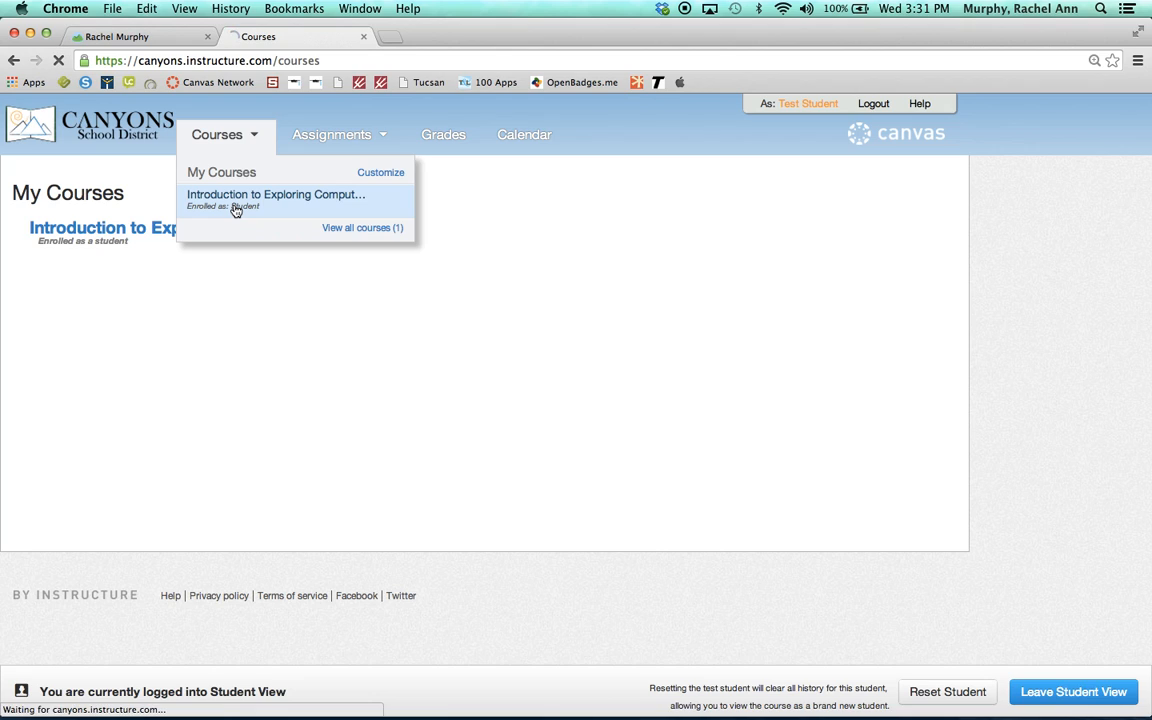
pyautogui.click(276, 194)
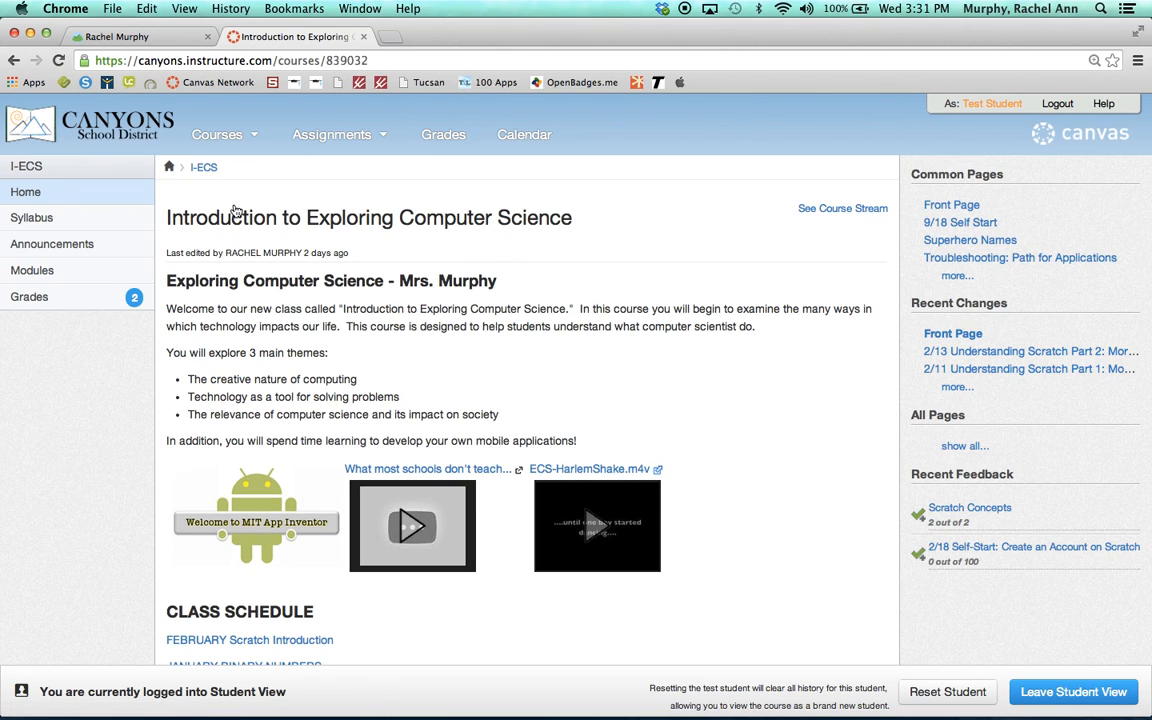
pyautogui.moveTo(32, 270)
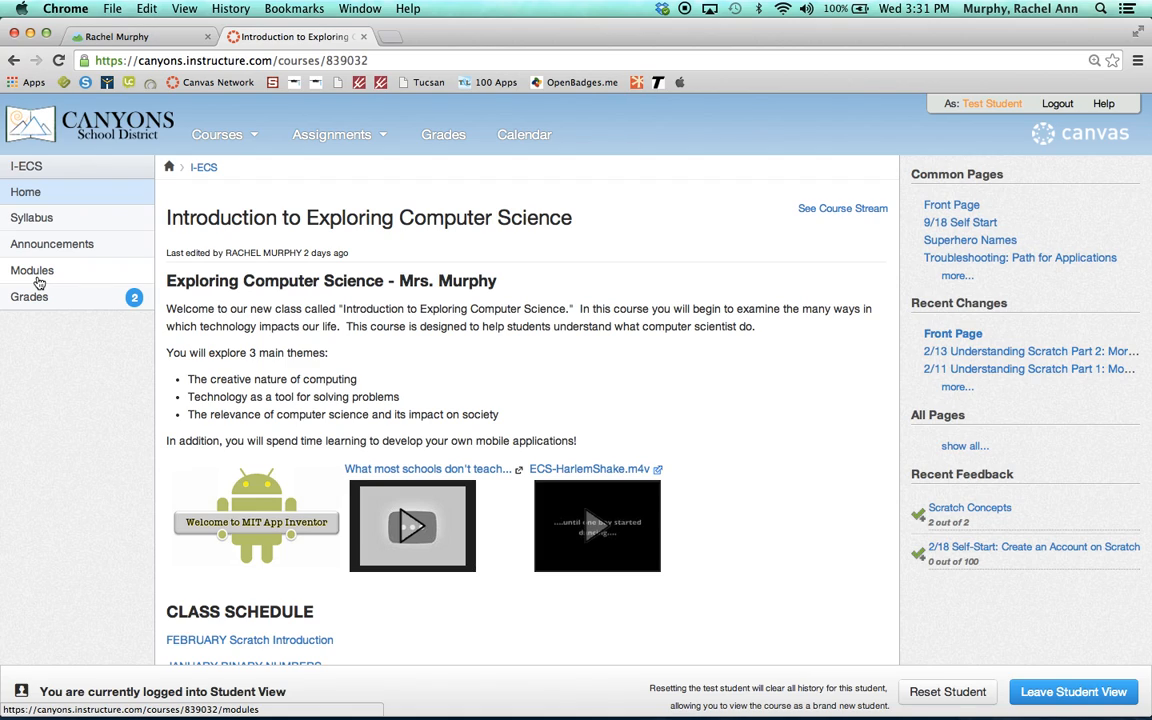
# From Modules, scroll to the March module and launch the 'URL - website submission' assignment.
pyautogui.click(32, 270)
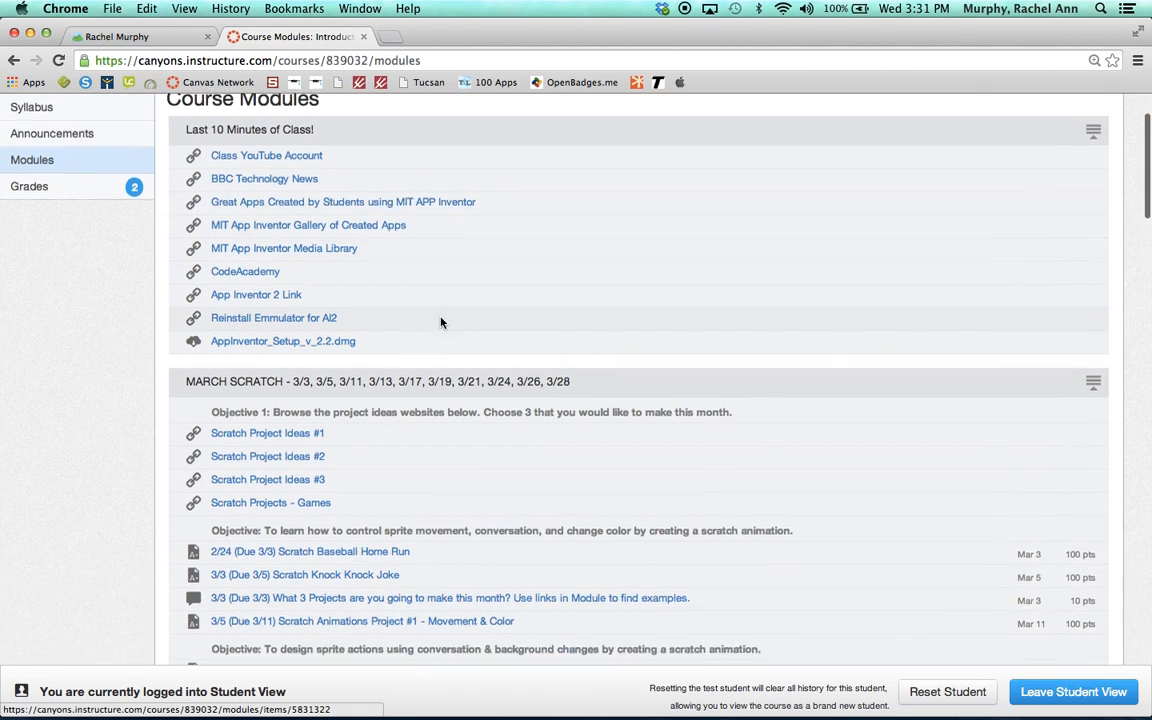
pyautogui.scroll(-3)
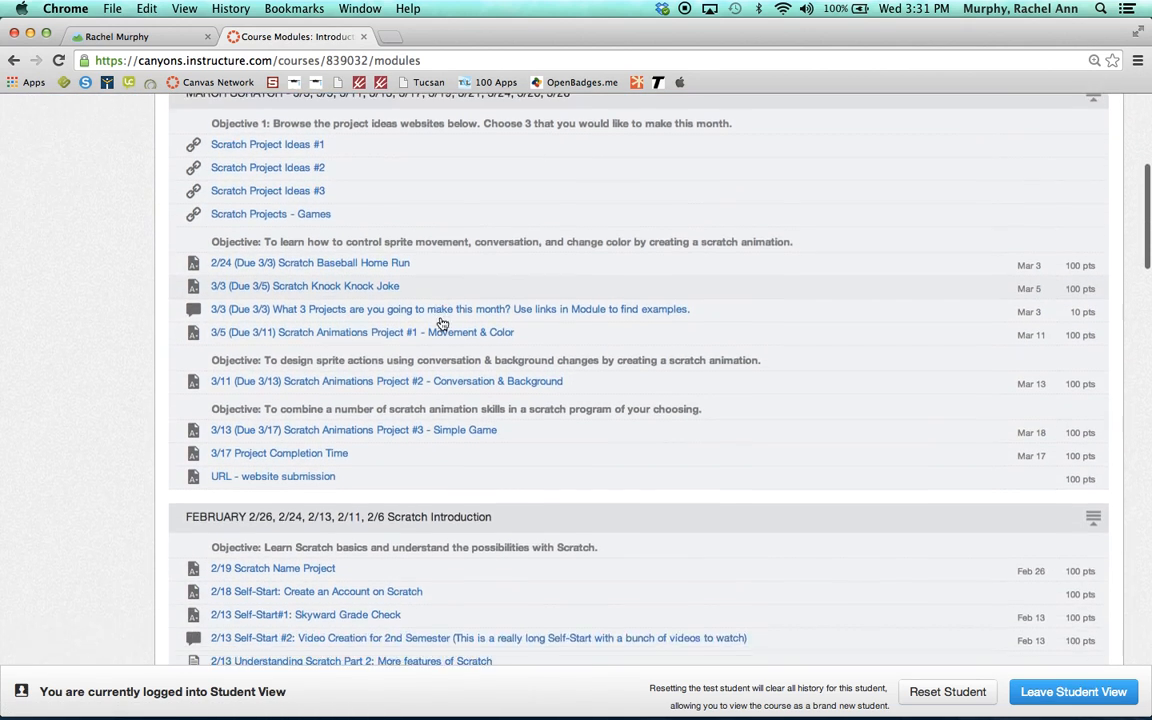
pyautogui.scroll(-3)
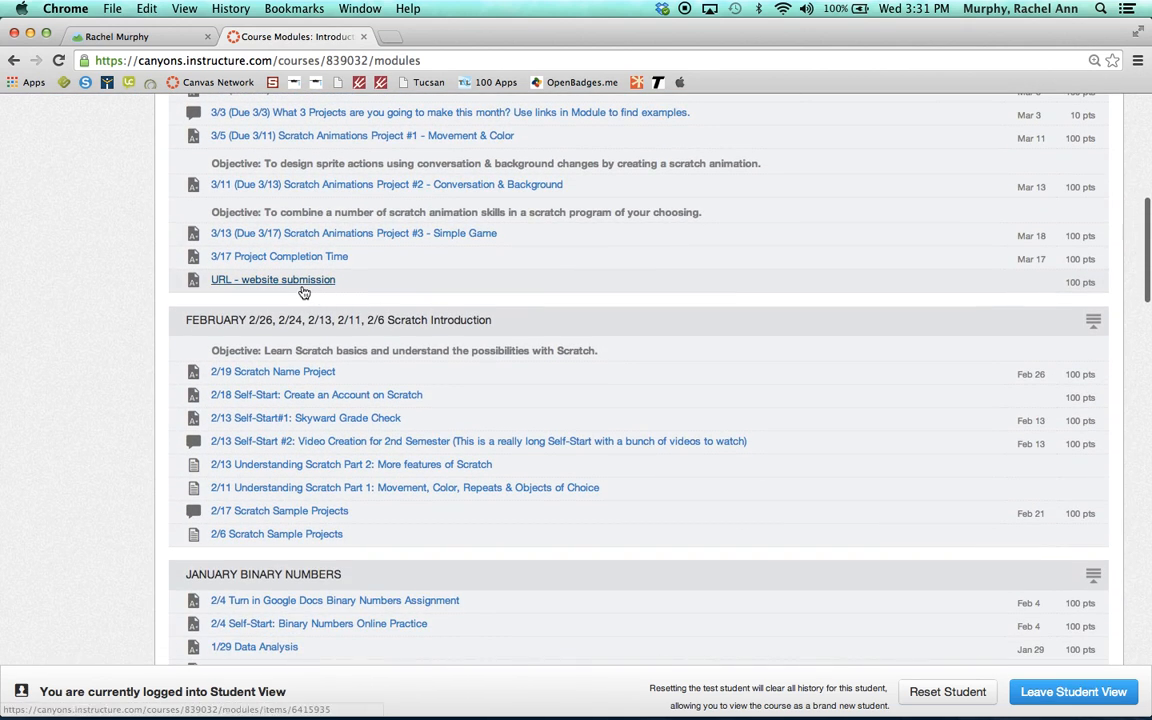
pyautogui.moveTo(284, 284)
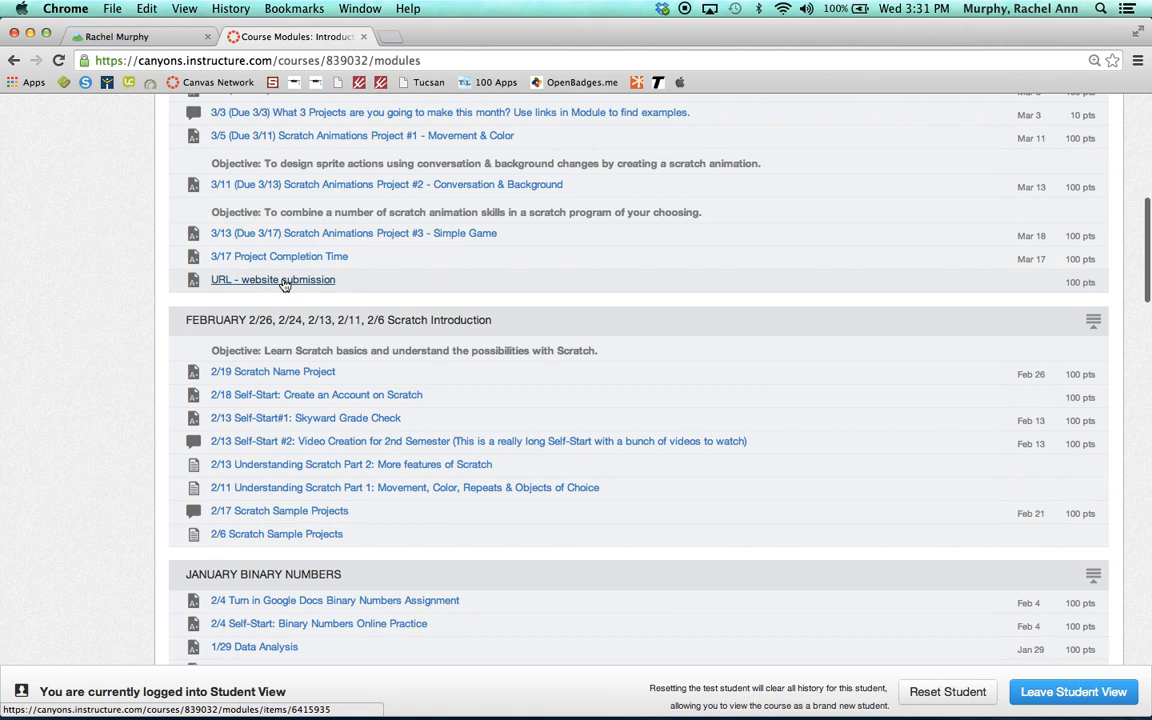
pyautogui.click(272, 280)
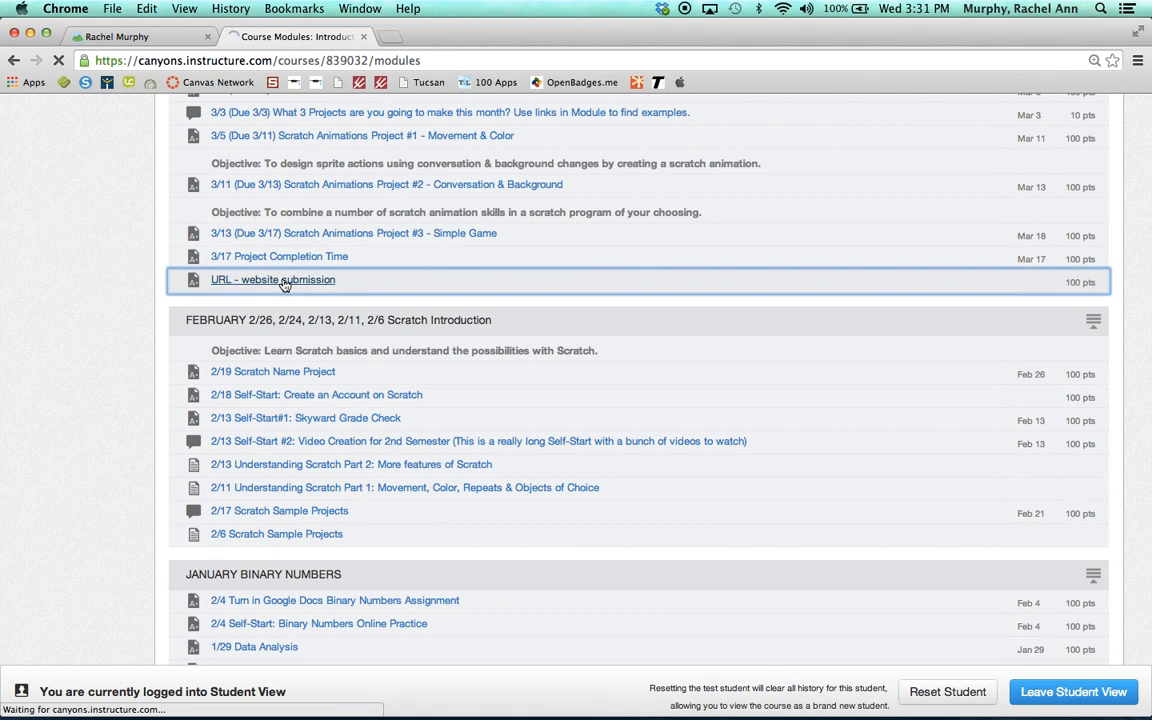
# Load the URL - website submission assignment page showing 100 points and no due date.
pyautogui.click(272, 280)
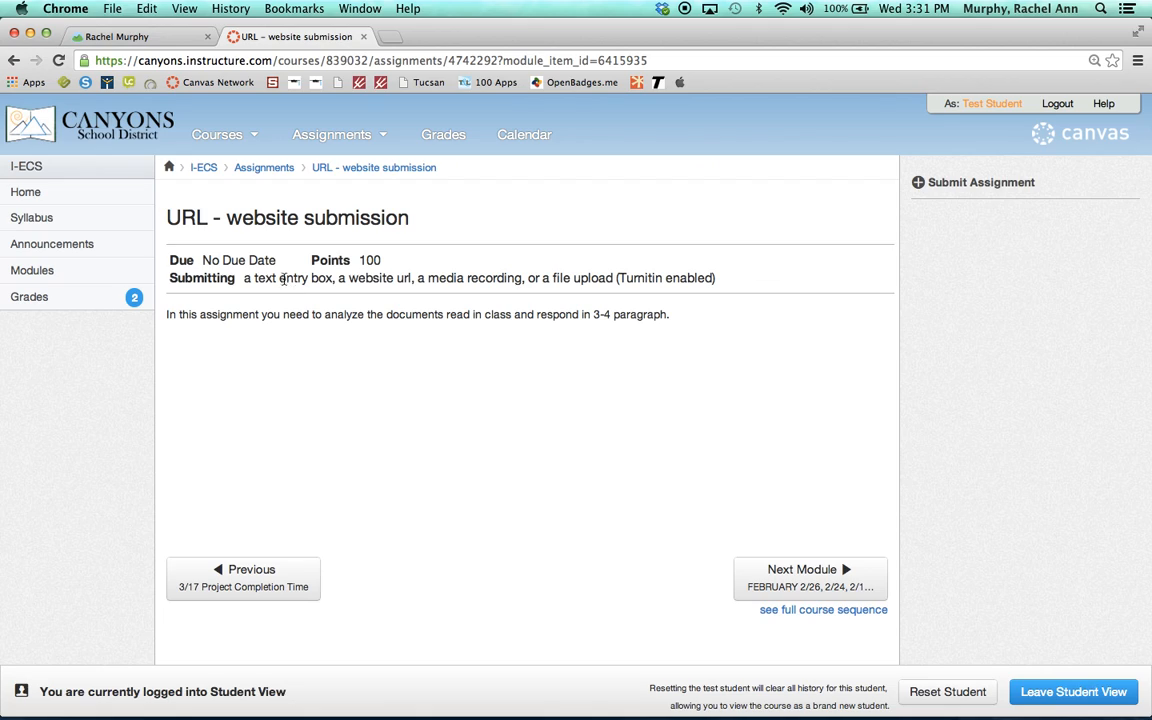
pyautogui.moveTo(1080, 210)
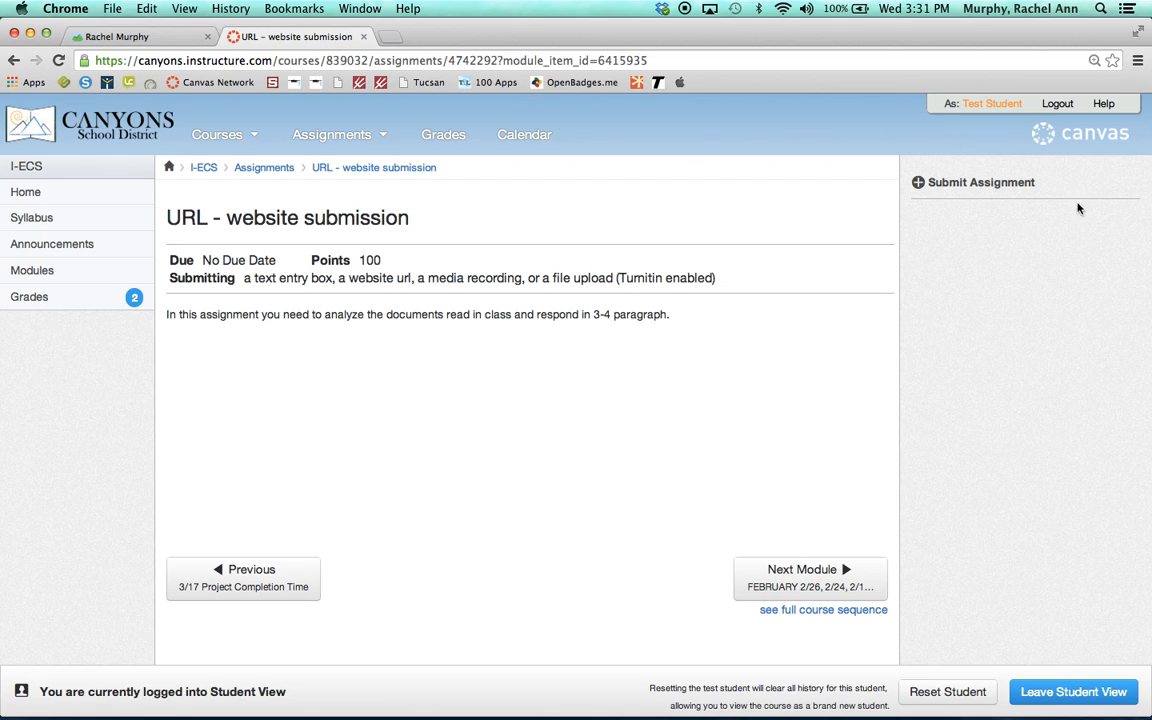
pyautogui.moveTo(980, 182)
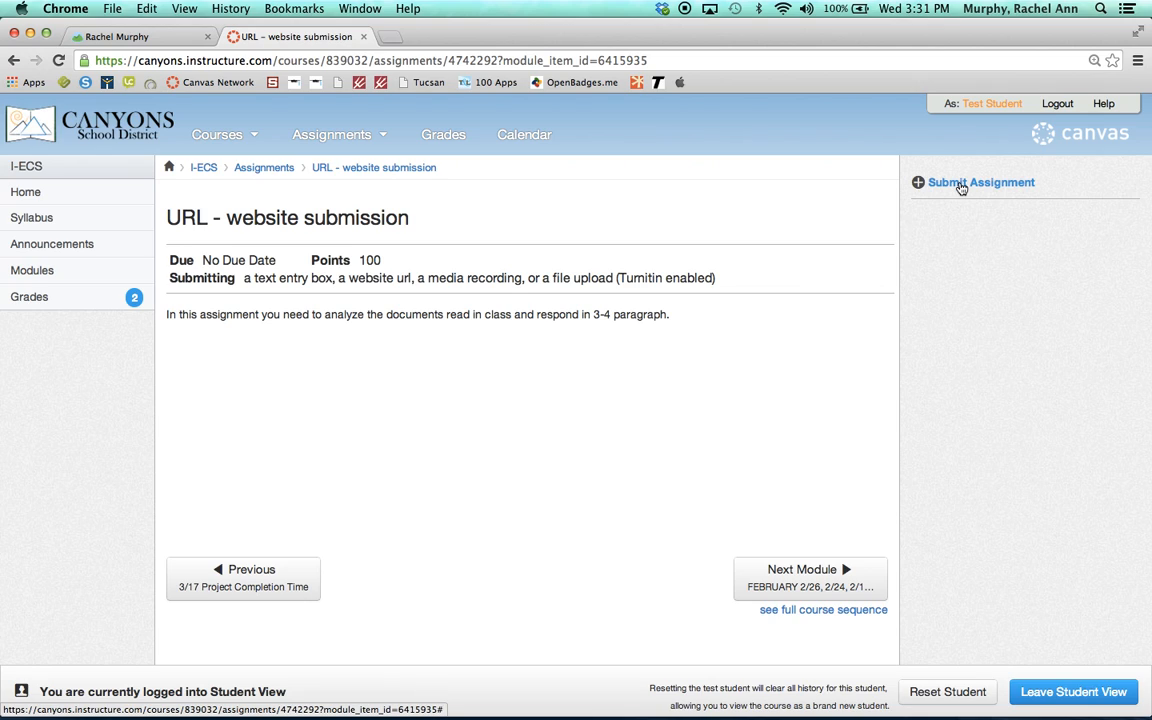
# Start Submit Assignment, bring up the File Upload file chooser, then cancel without attaching anything.
pyautogui.click(980, 182)
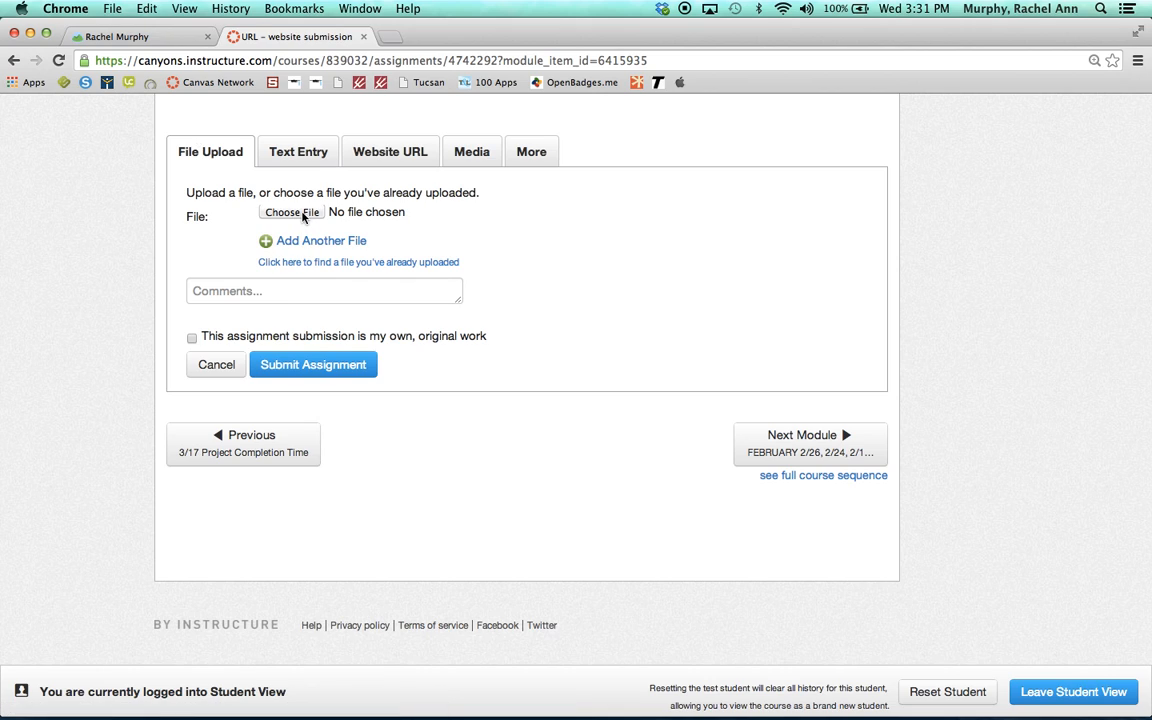
pyautogui.click(292, 212)
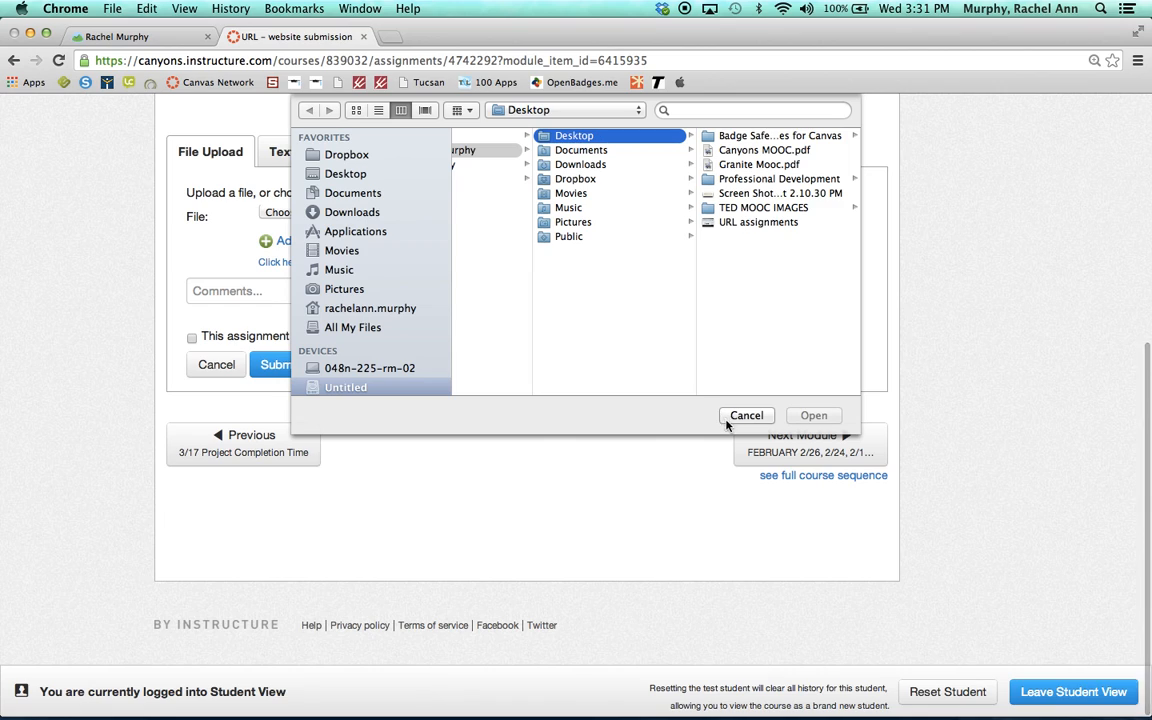
pyautogui.click(746, 414)
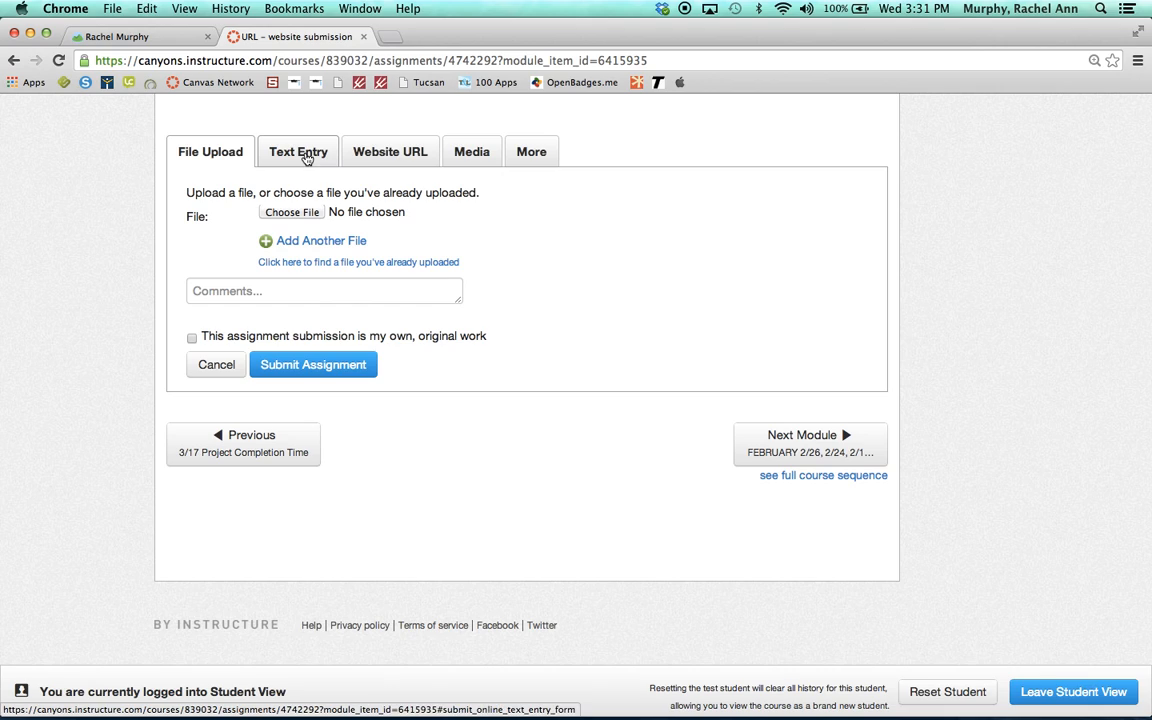
# Use Text Entry and write 'Students would type their answers into the box.' in the editor.
pyautogui.click(298, 152)
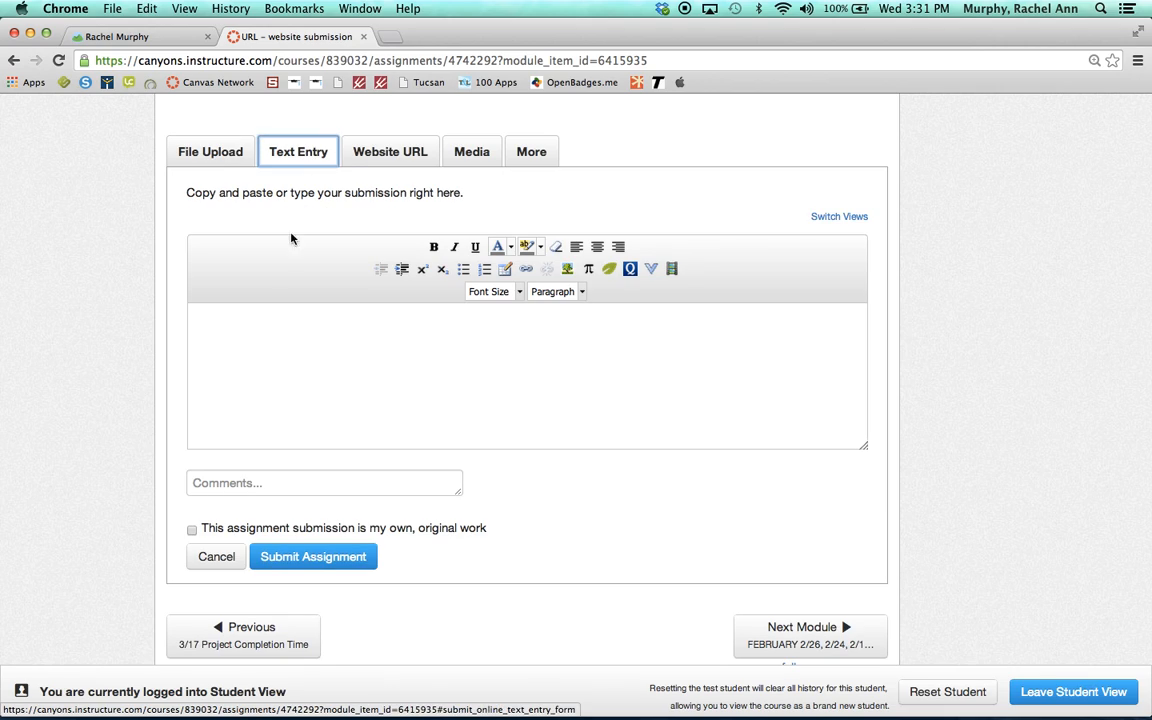
pyautogui.write('Stude')
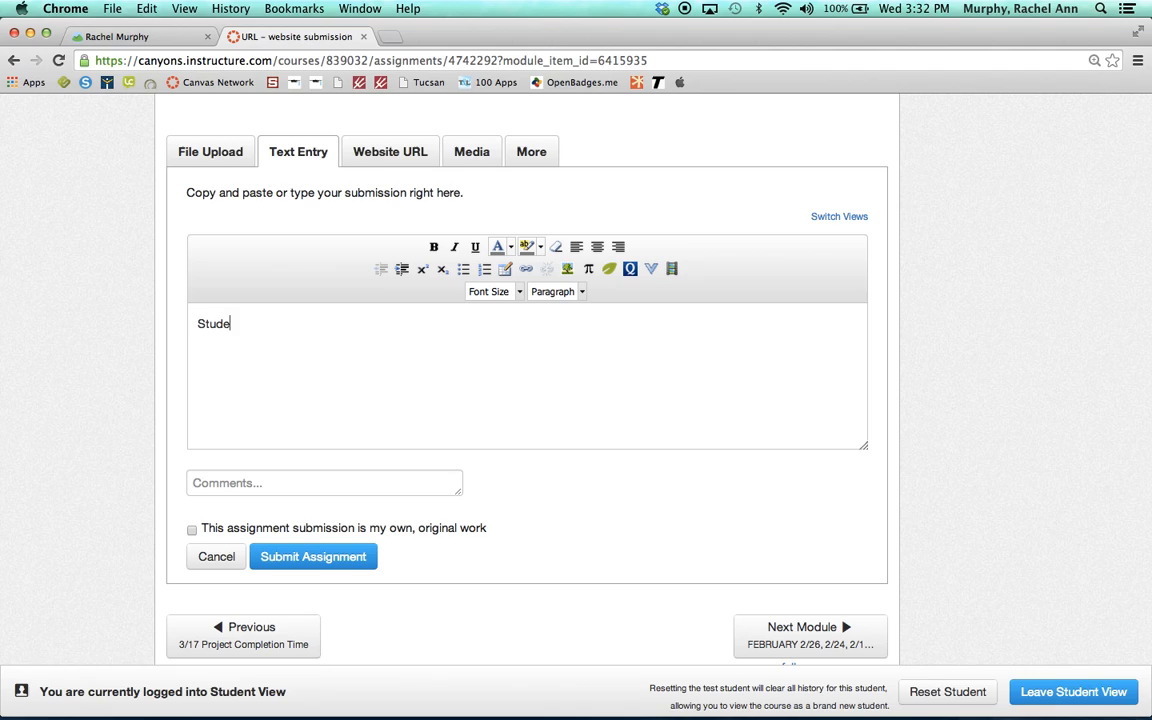
pyautogui.write('nts would type thei')
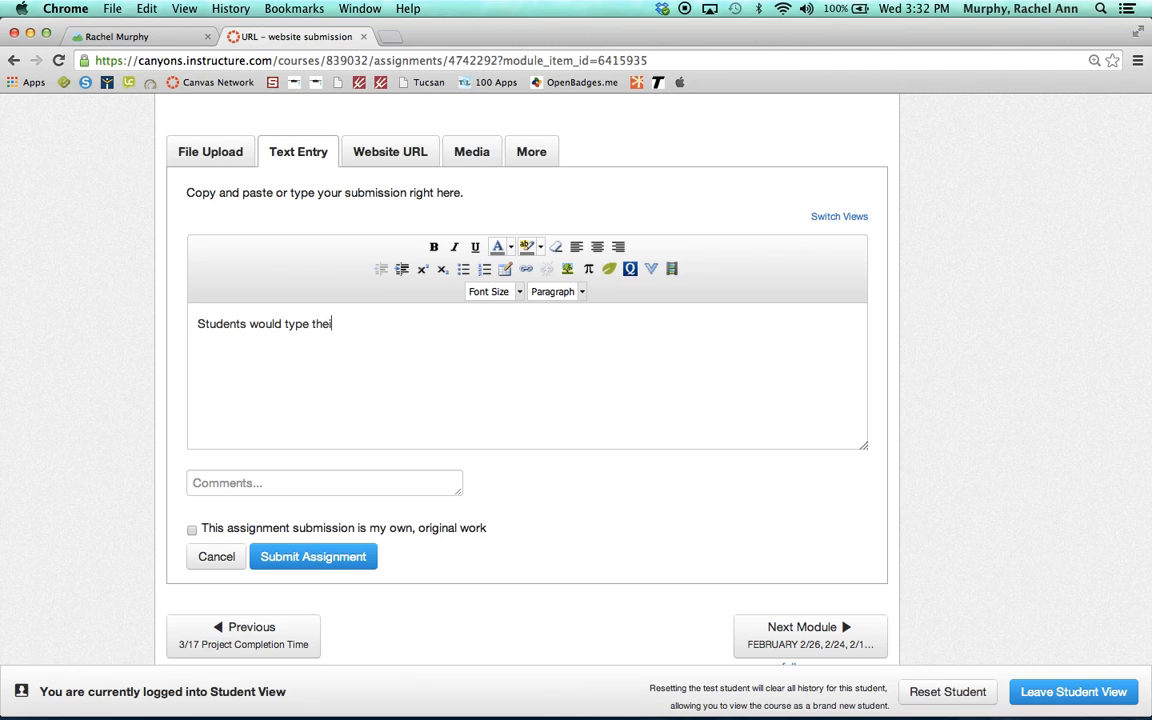
pyautogui.write('ir answers into')
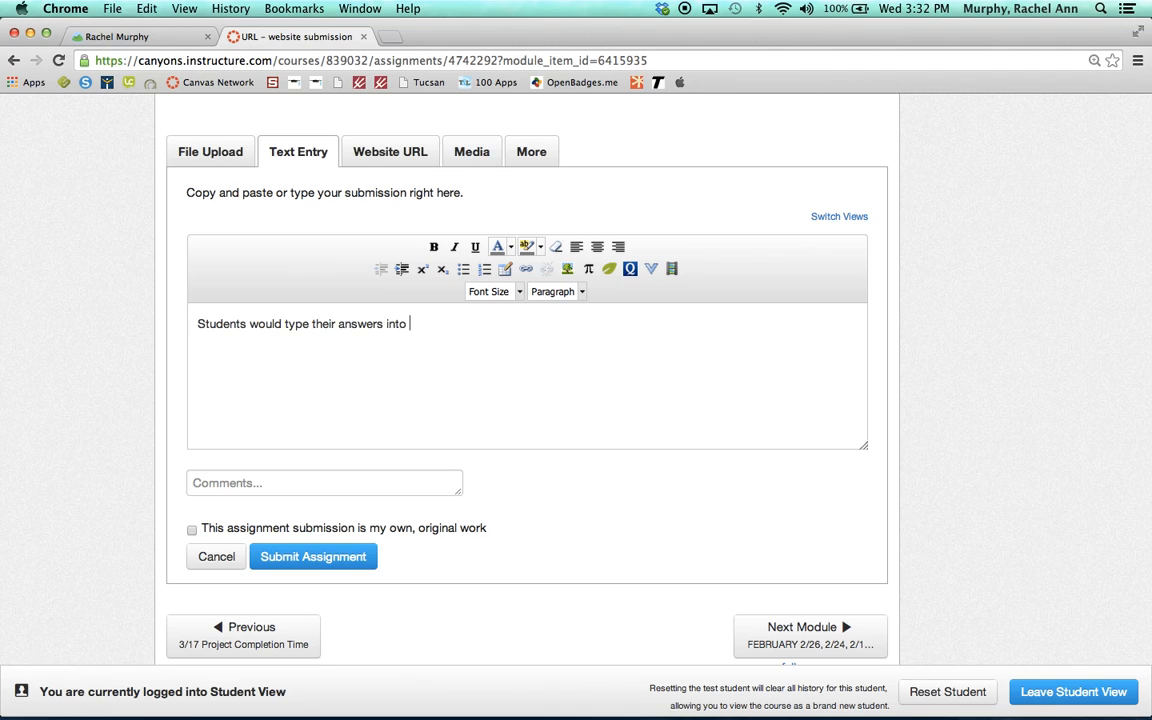
pyautogui.write('the box.')
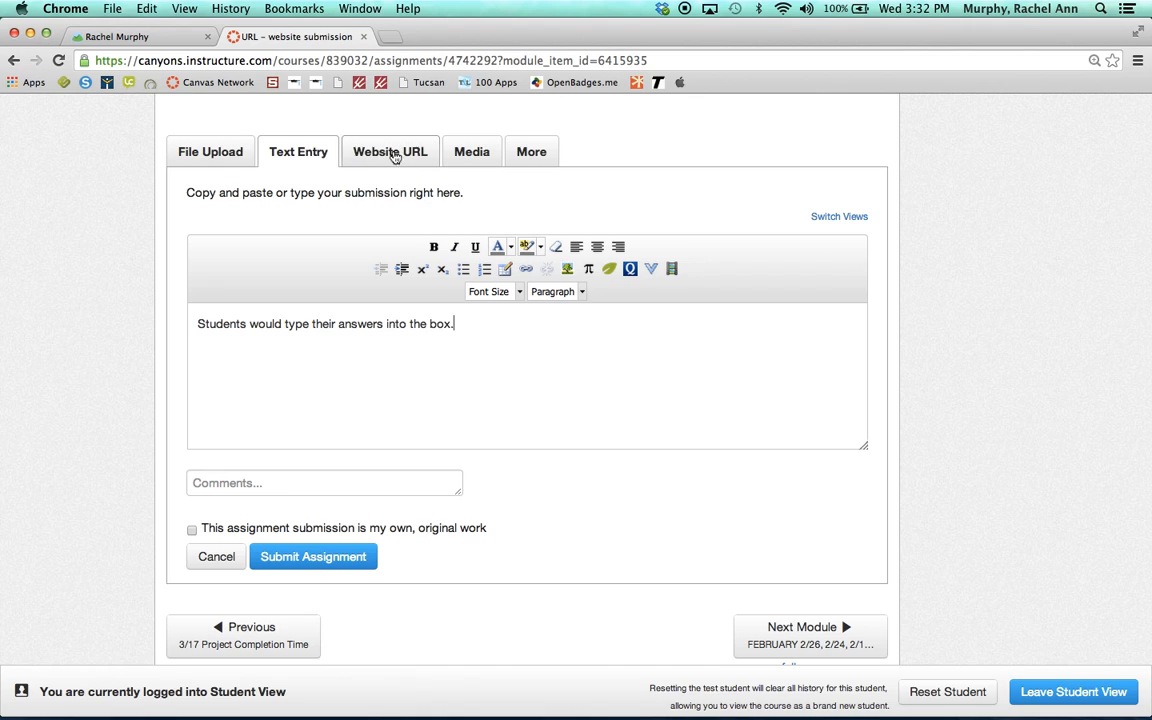
pyautogui.click(390, 152)
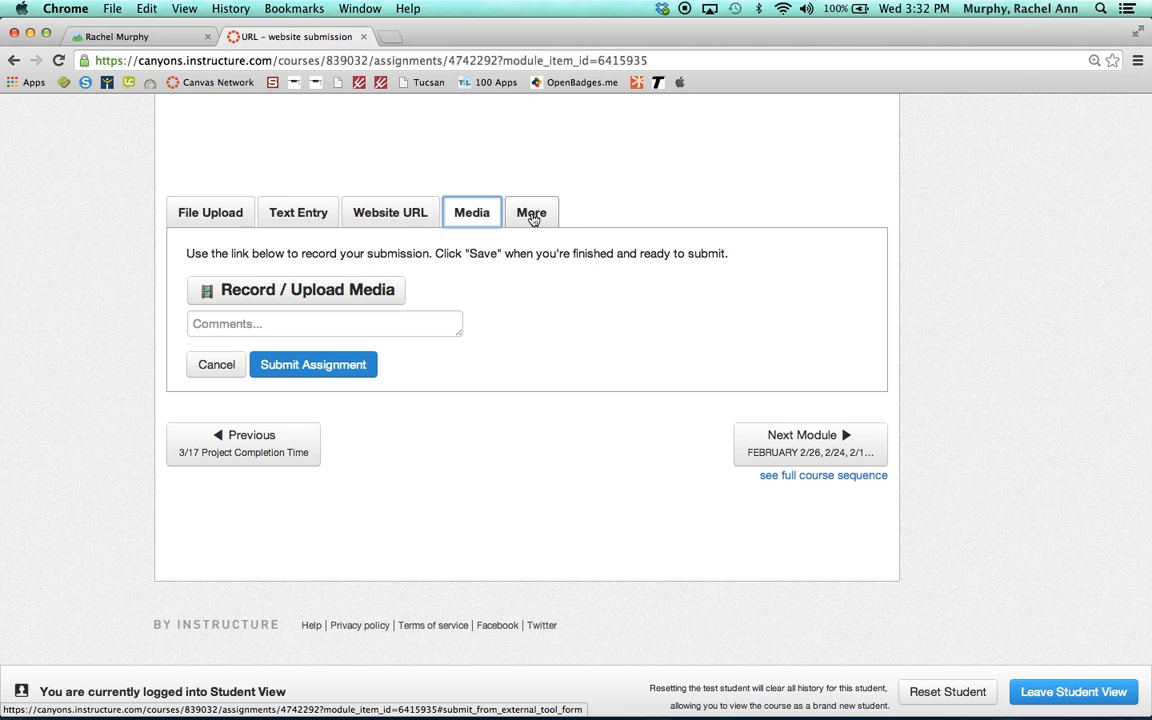
pyautogui.moveTo(570, 216)
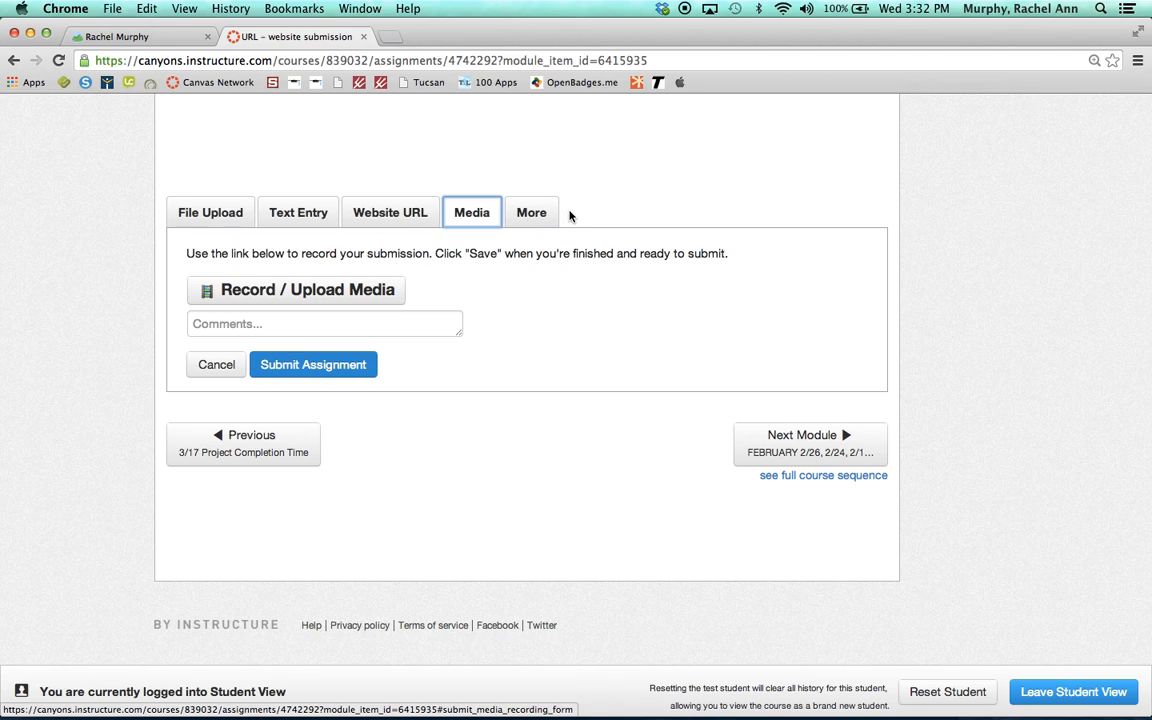
pyautogui.moveTo(600, 252)
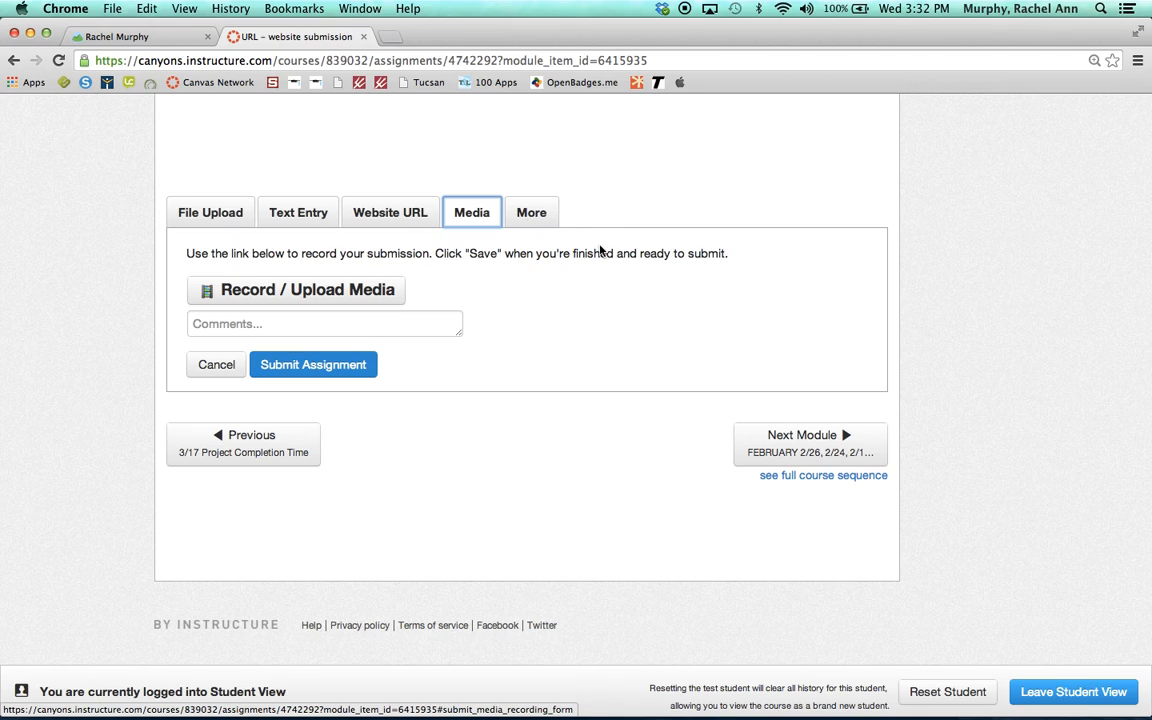